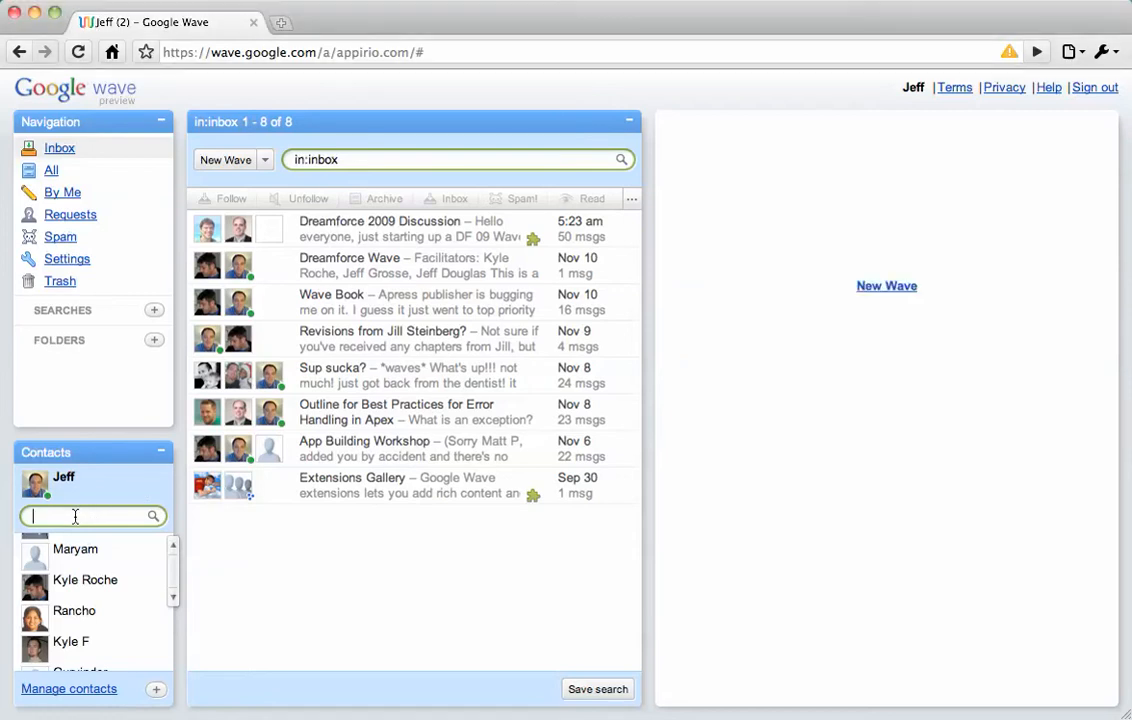
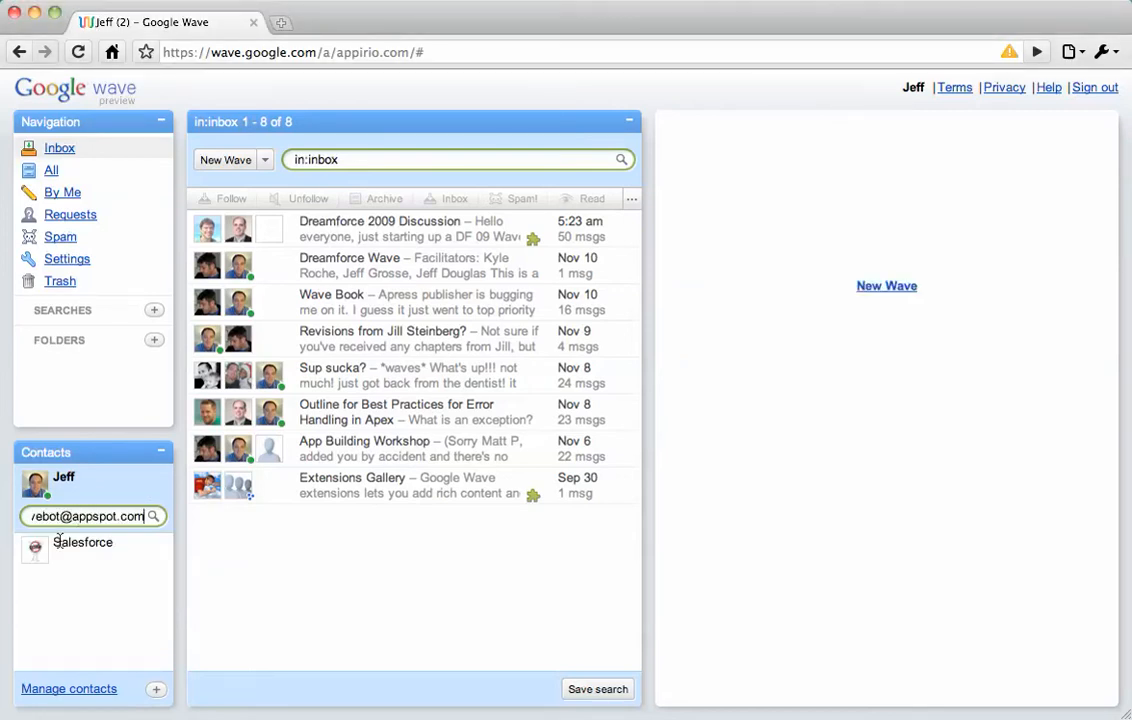
{"action": "mouse_move", "coordinate": [36, 548]}
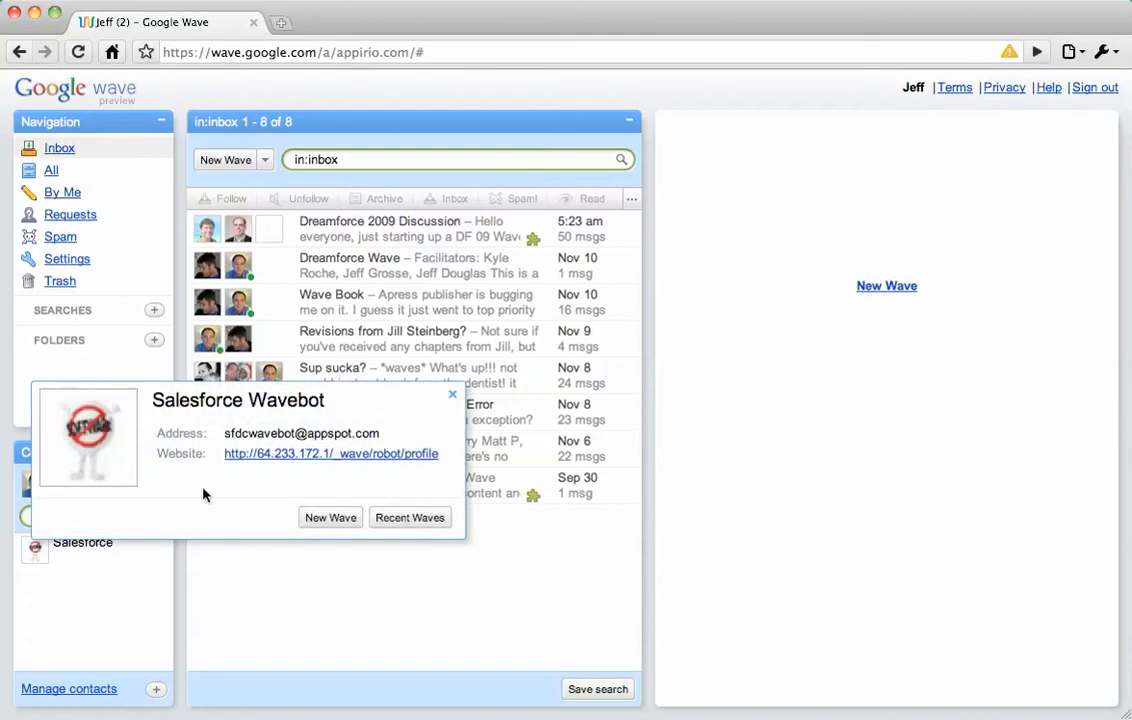
{"action": "mouse_move", "coordinate": [200, 508]}
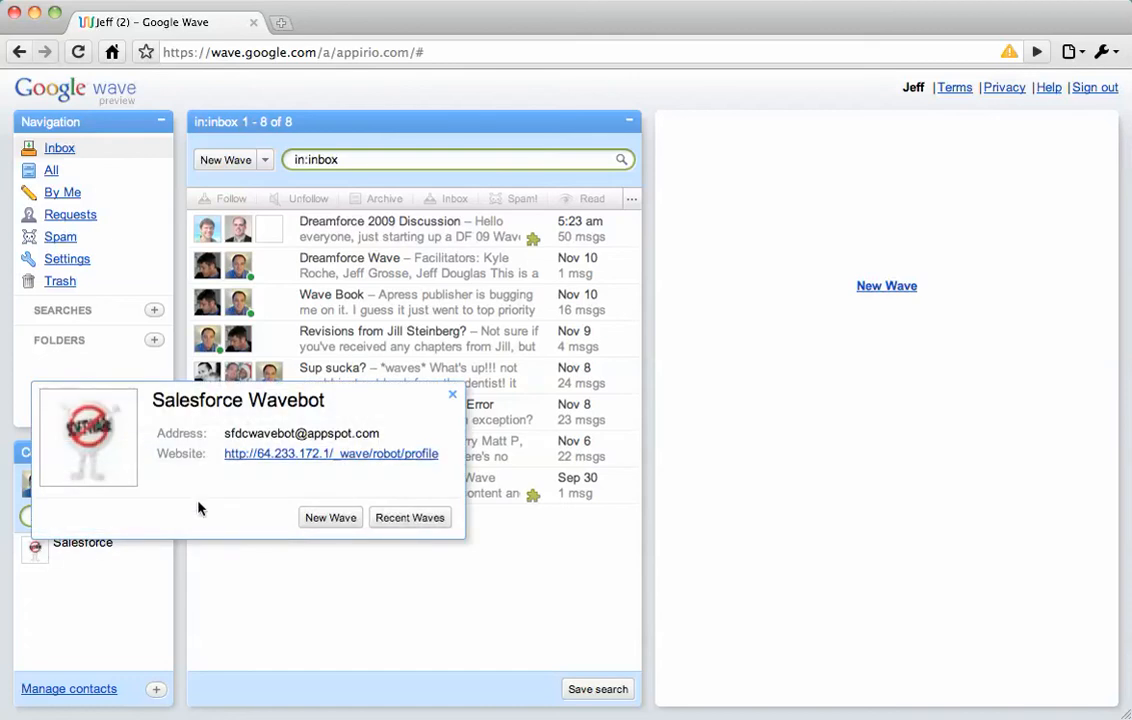
{"action": "left_click", "coordinate": [330, 516]}
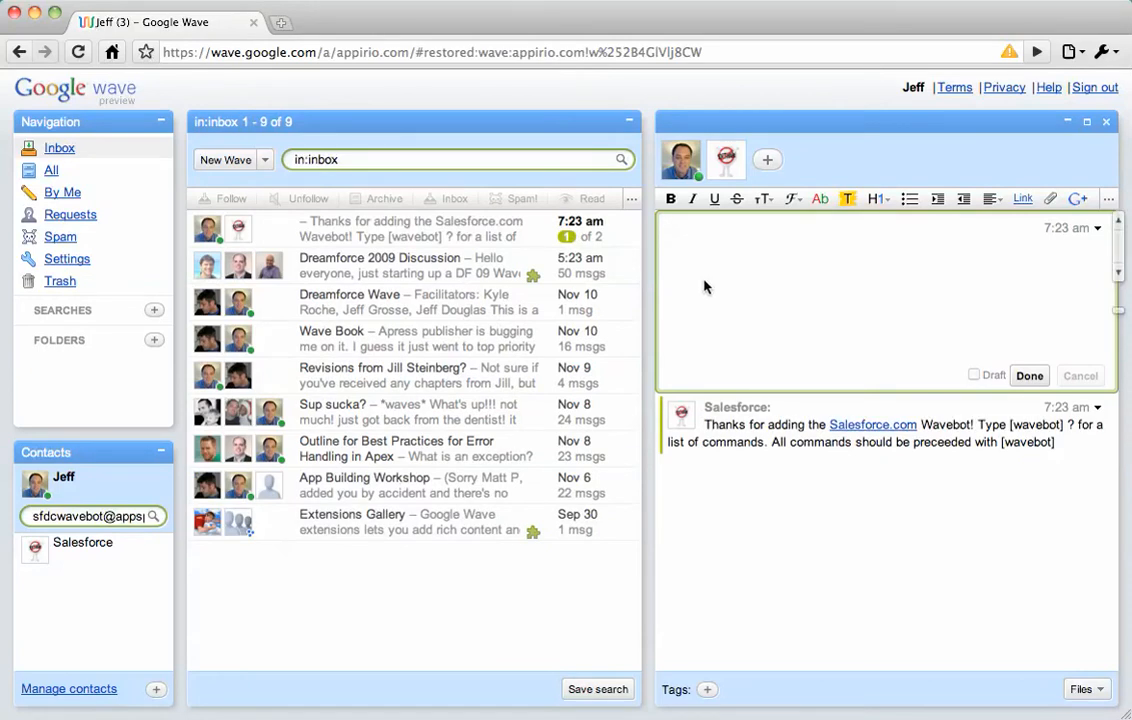
Write 'My robot demo' as the first blip and mark it done.
{"action": "type", "text": "My re"}
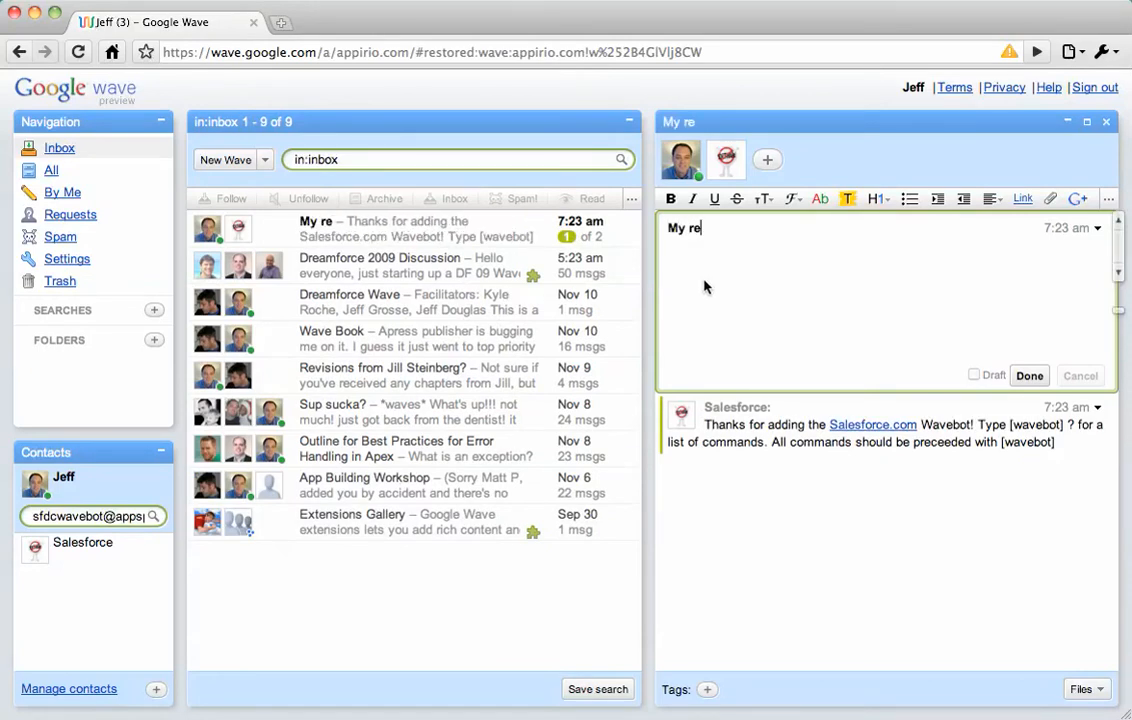
{"action": "type", "text": "ob"}
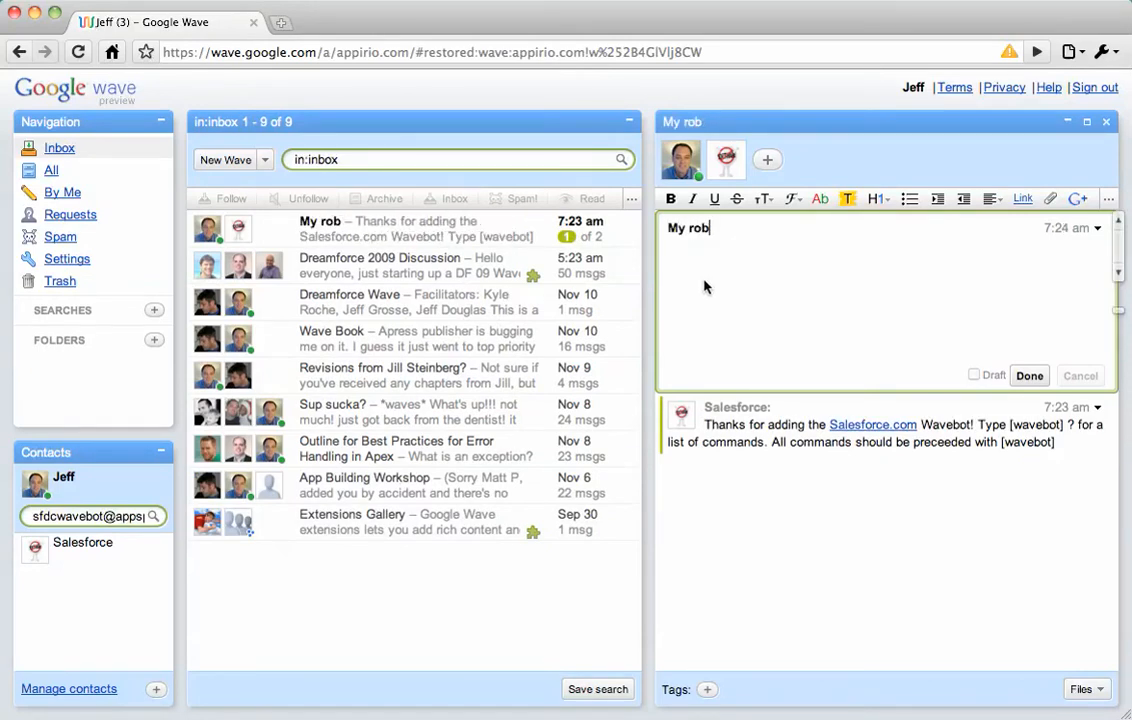
{"action": "type", "text": "ot d"}
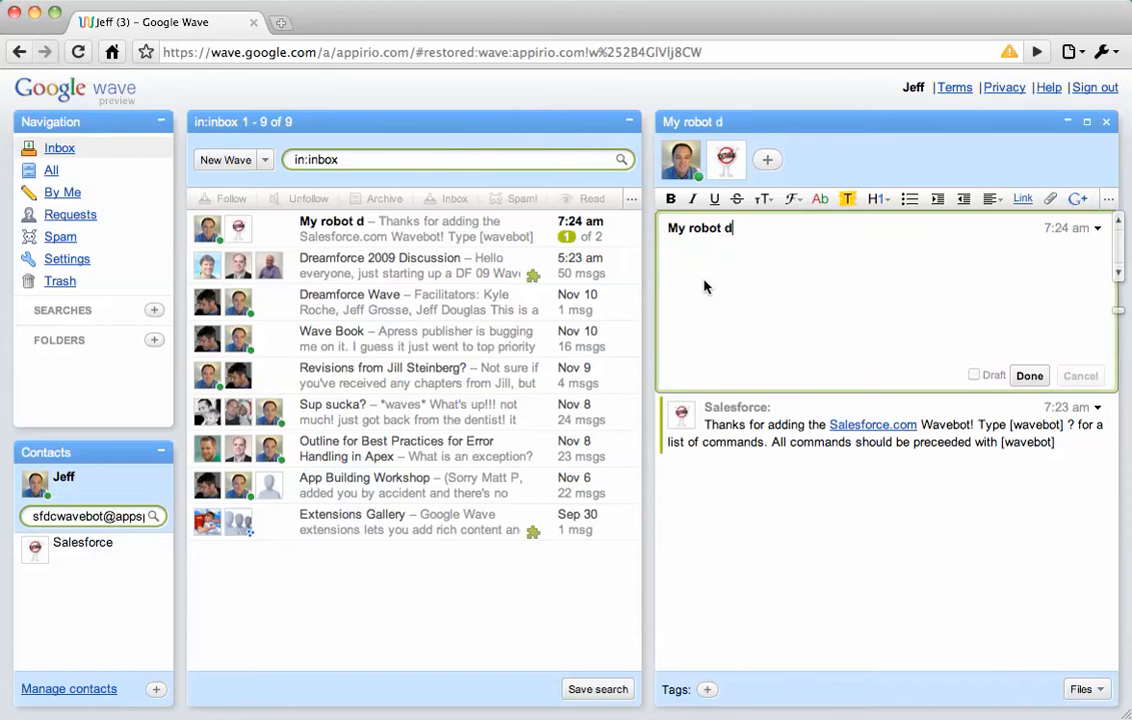
{"action": "type", "text": "emo"}
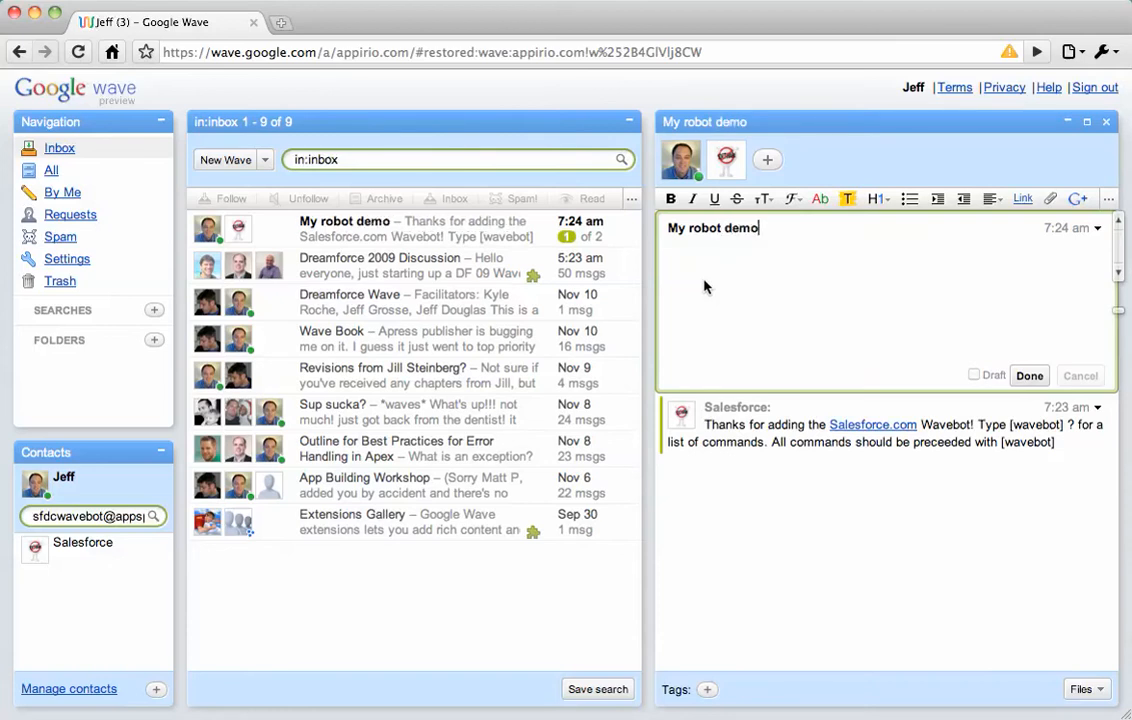
{"action": "left_click", "coordinate": [1028, 376]}
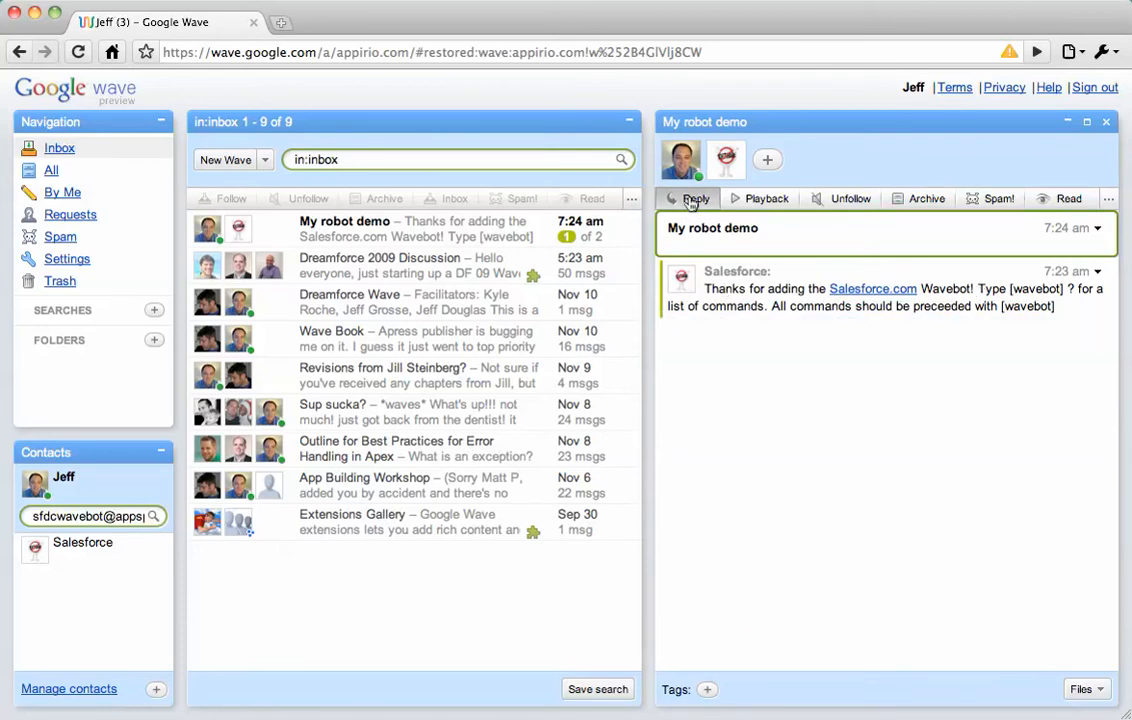
Reply with '[wavebot] ?' so the robot lists get opps, accounts, contacts.
{"action": "left_click", "coordinate": [694, 198]}
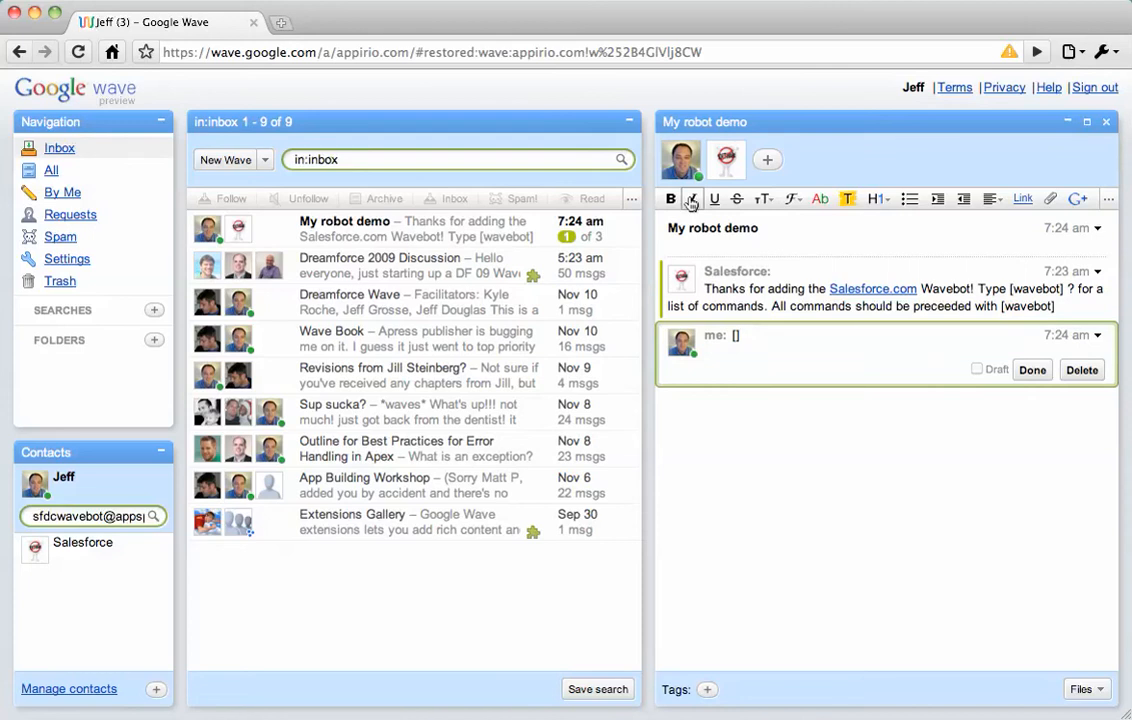
{"action": "type", "text": "wa"}
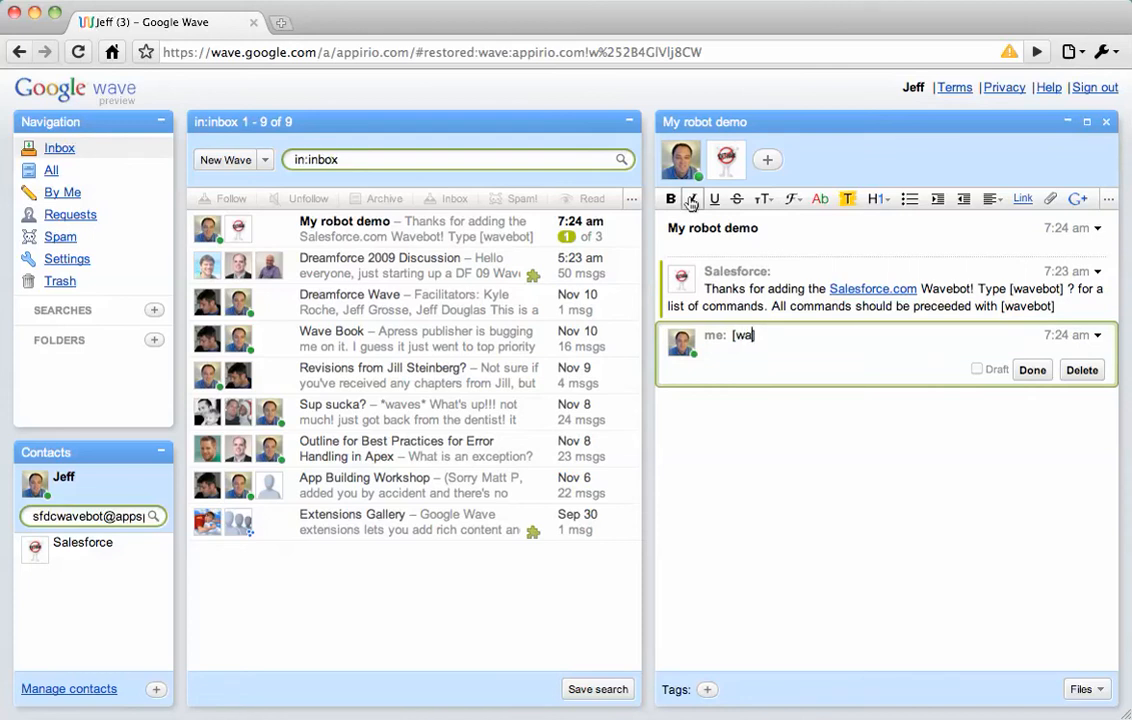
{"action": "type", "text": "vebot] ?"}
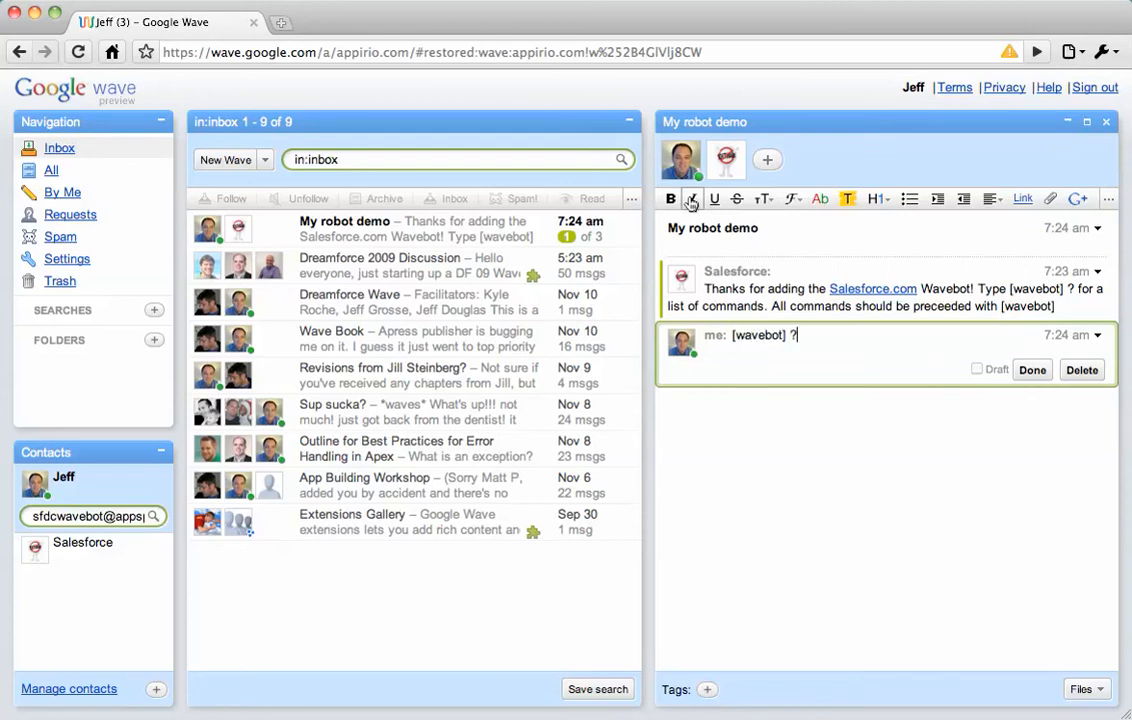
{"action": "left_click", "coordinate": [1032, 368]}
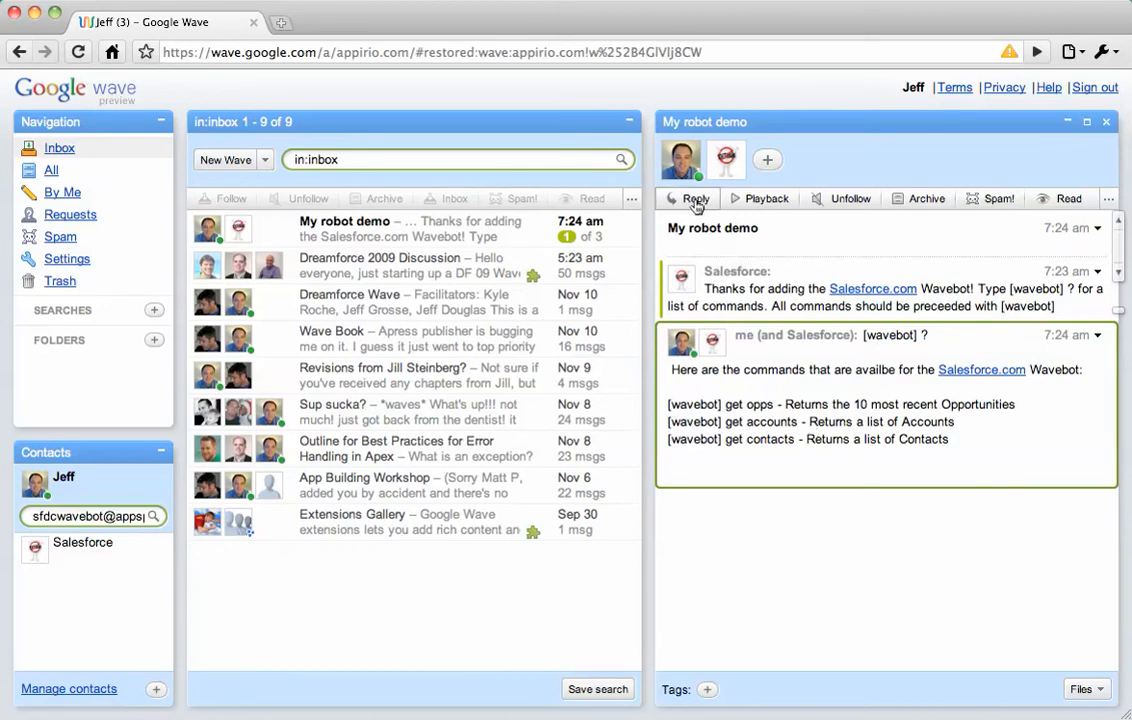
{"action": "left_click", "coordinate": [696, 198]}
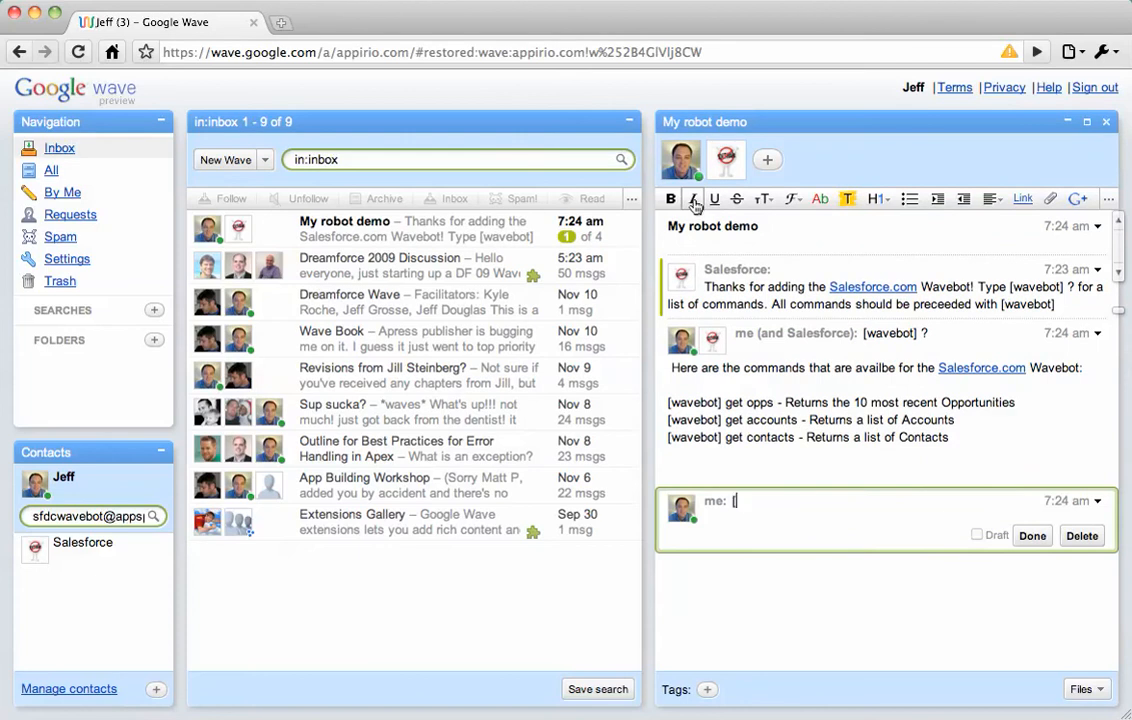
Send '[wavebot] get accounts' and view the 10 recent accounts like ACME Corp.
{"action": "type", "text": "wavebot] get accounts"}
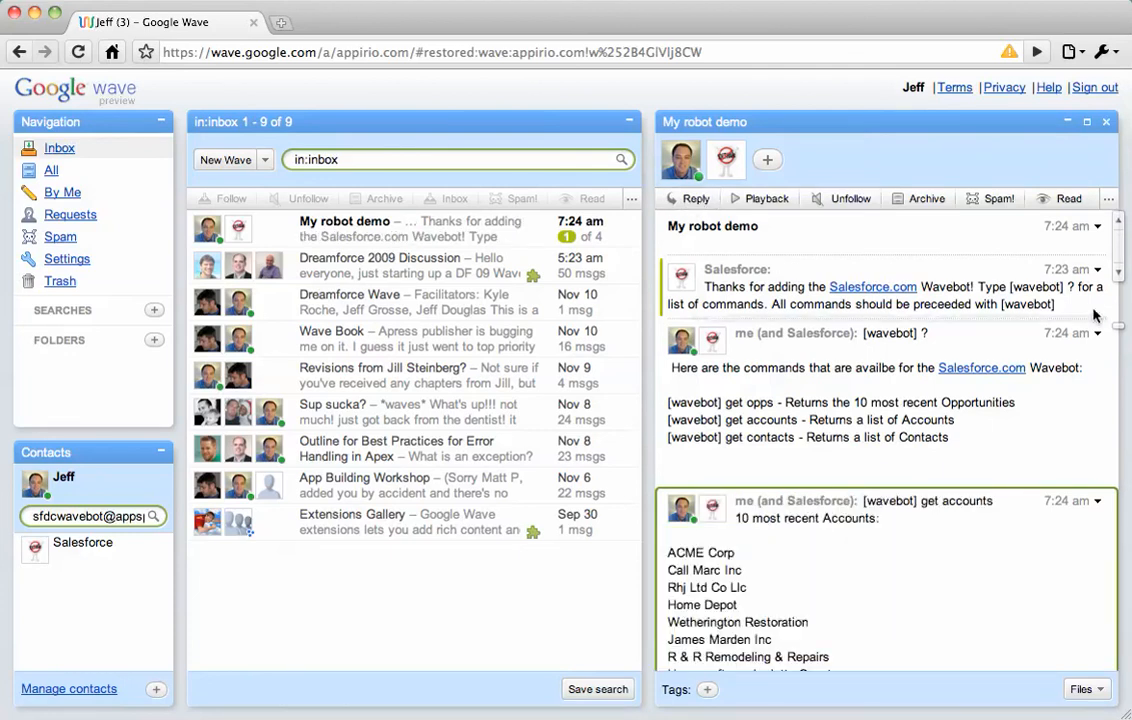
{"action": "scroll", "scroll_direction": "down", "scroll_amount": 3}
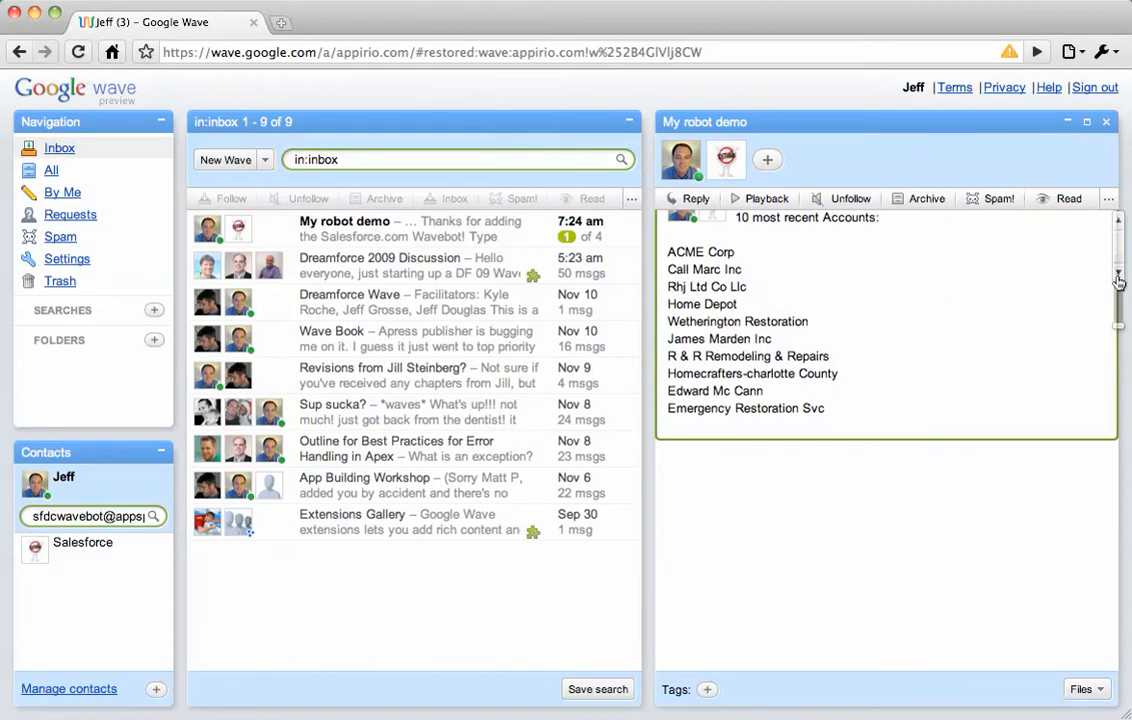
Reply with '[wavebot] get contacts' and view the 10 recent contacts like Test Contact 1.
{"action": "left_click", "coordinate": [688, 198]}
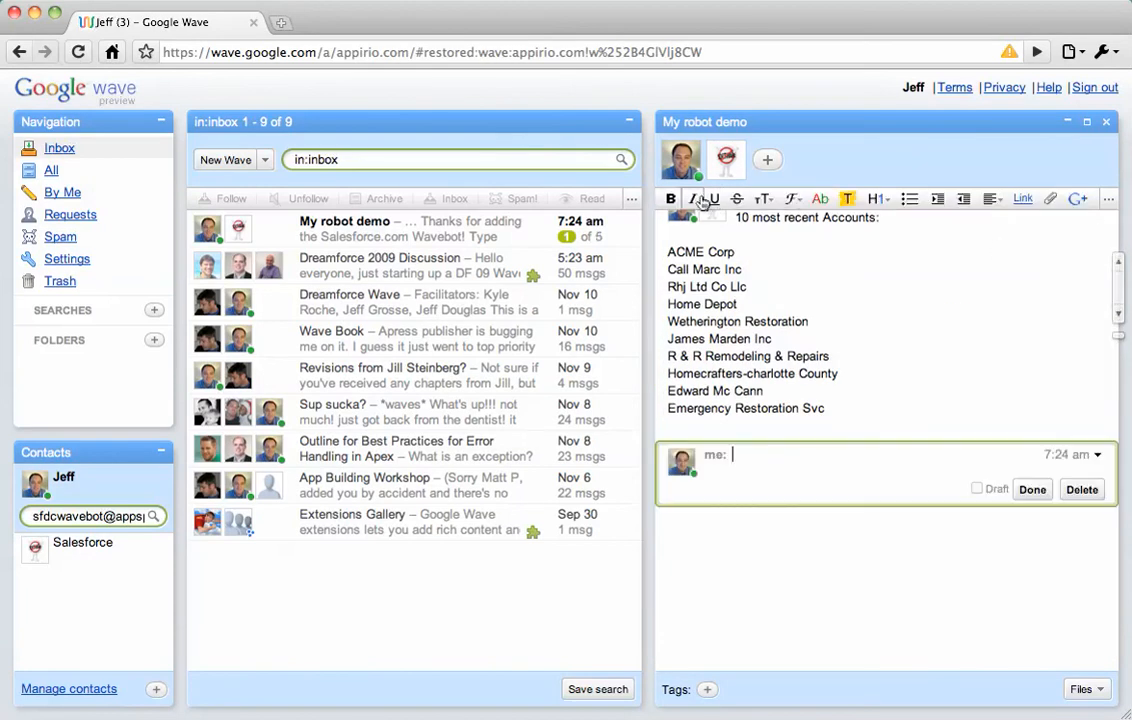
{"action": "type", "text": "[wavebot] get"}
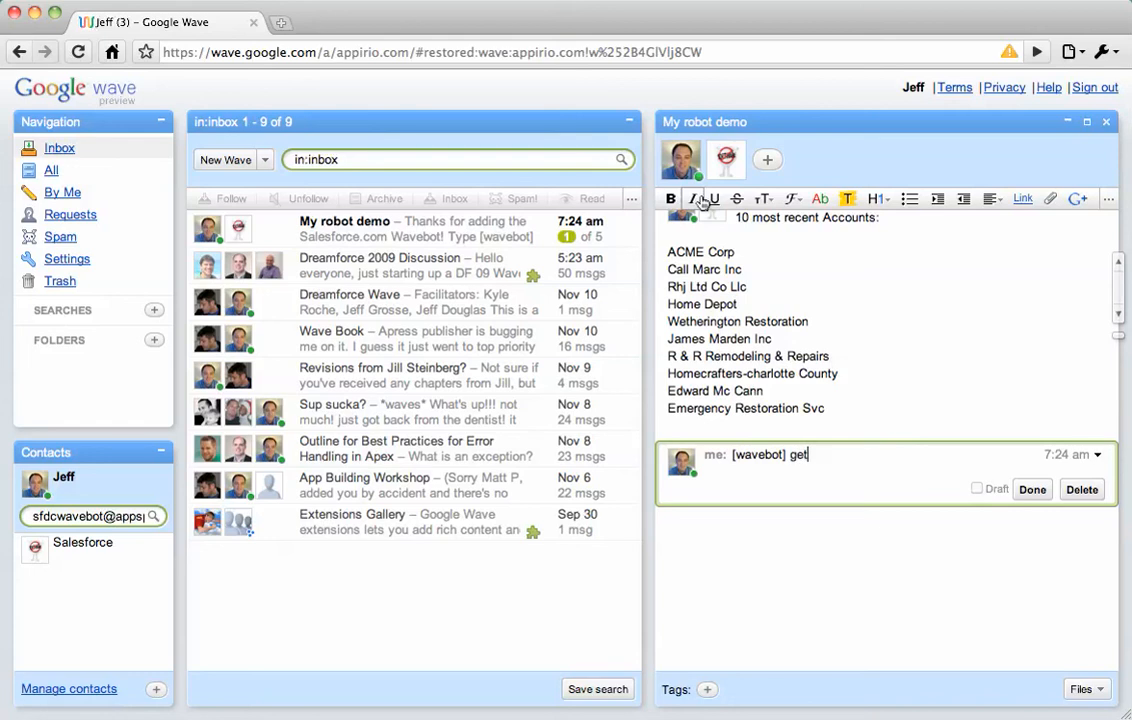
{"action": "type", "text": "contacts"}
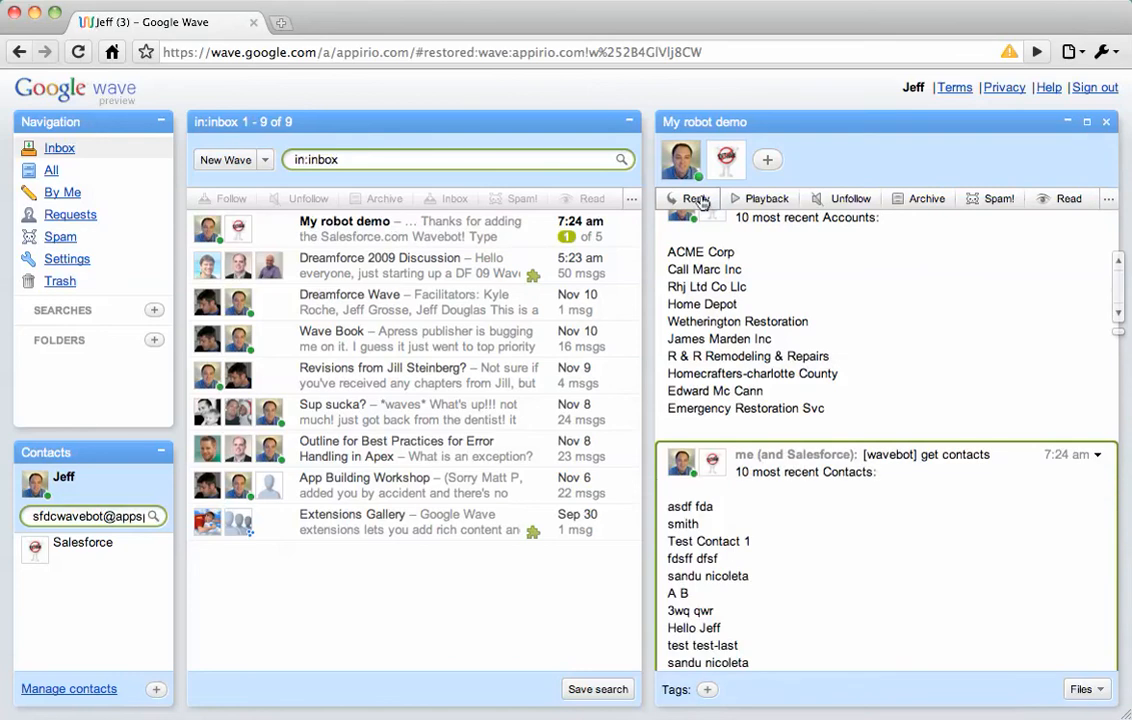
{"action": "mouse_move", "coordinate": [1110, 300]}
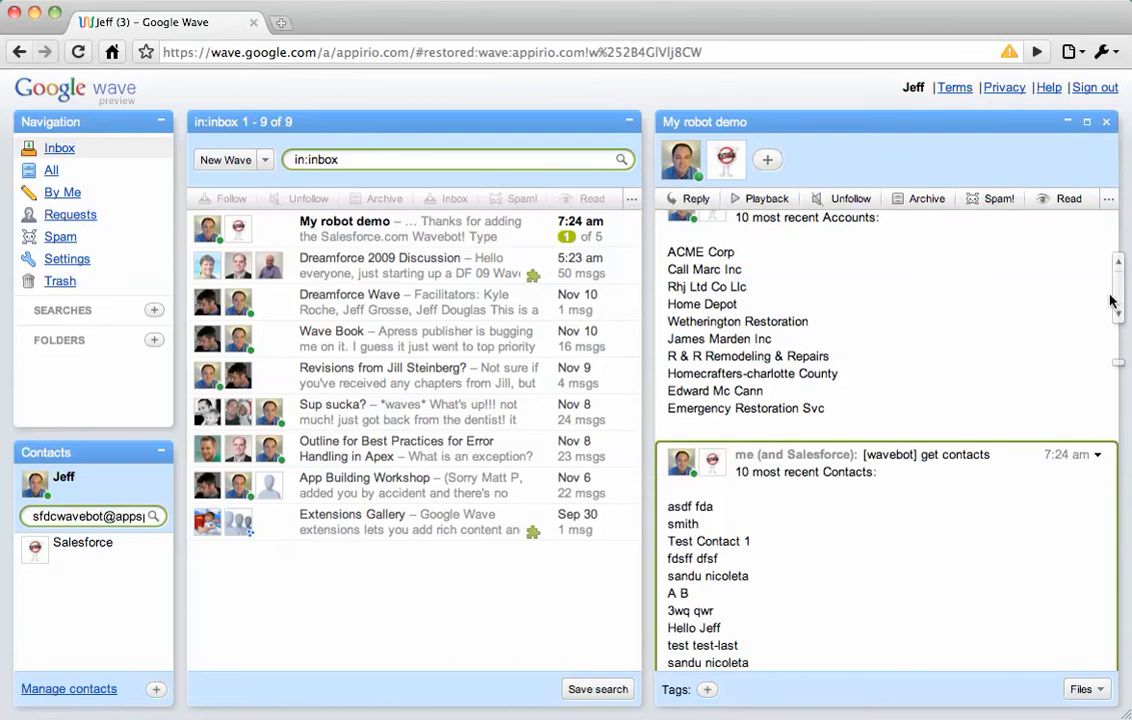
{"action": "scroll", "scroll_direction": "down", "scroll_amount": 3}
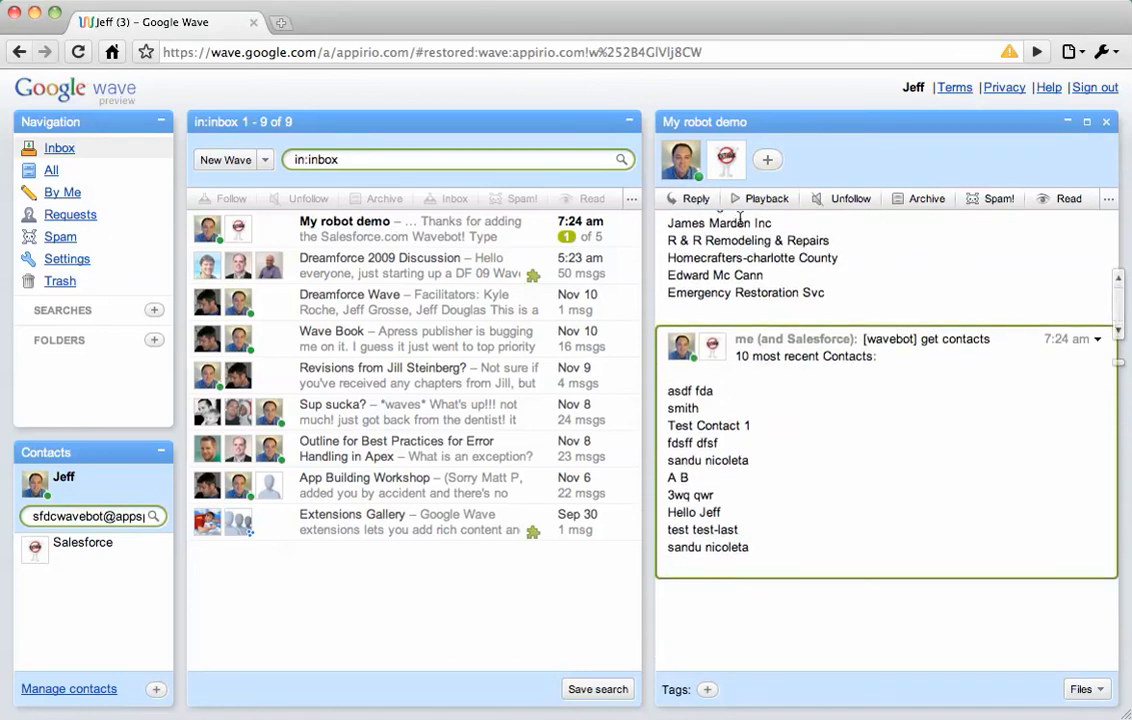
Reply with '[wavebot] get opps' and review the 10 recent opportunities like Another Opp.
{"action": "left_click", "coordinate": [696, 198]}
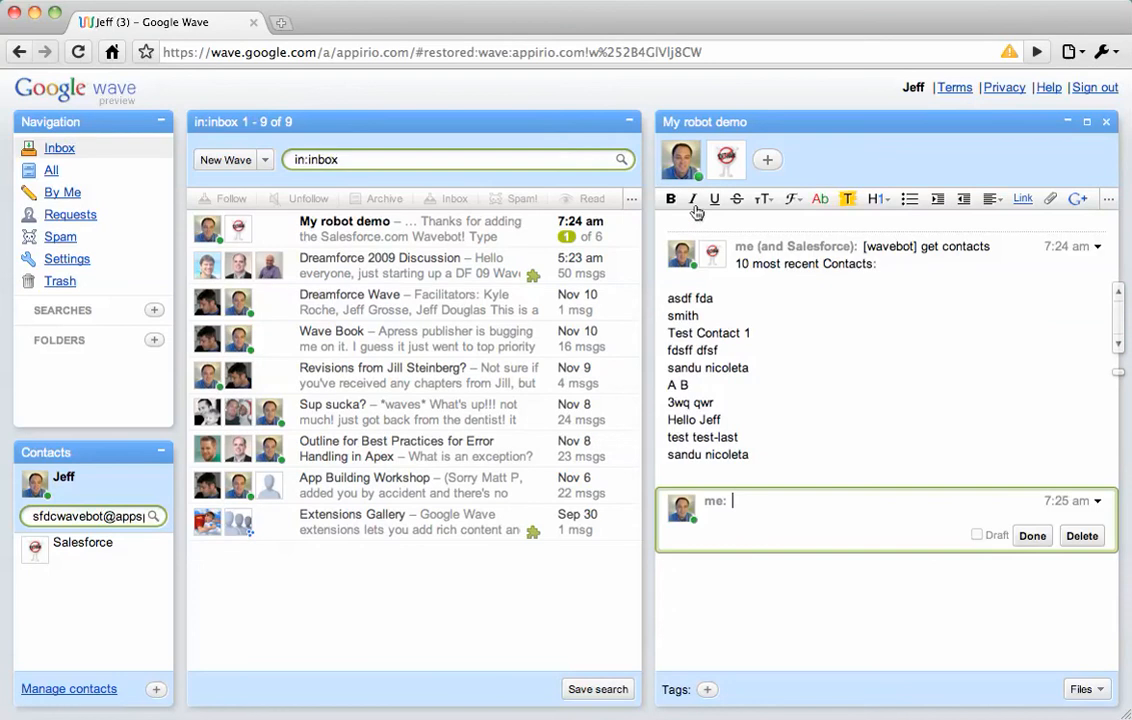
{"action": "type", "text": "[wav"}
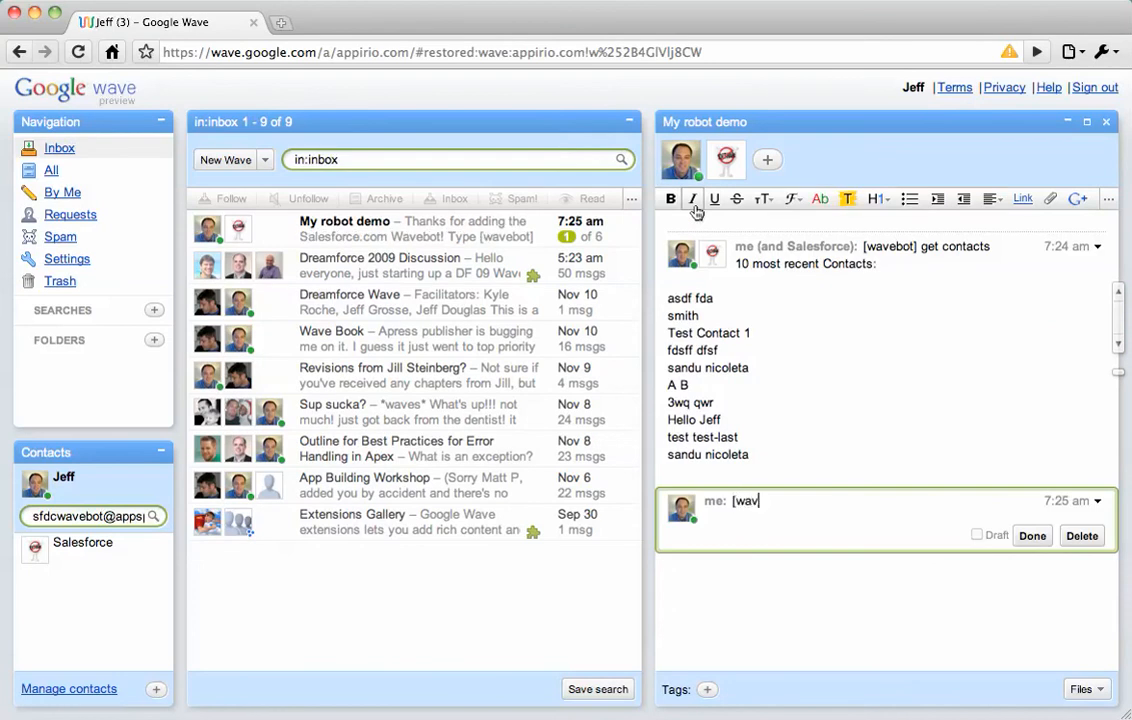
{"action": "type", "text": "ebot]"}
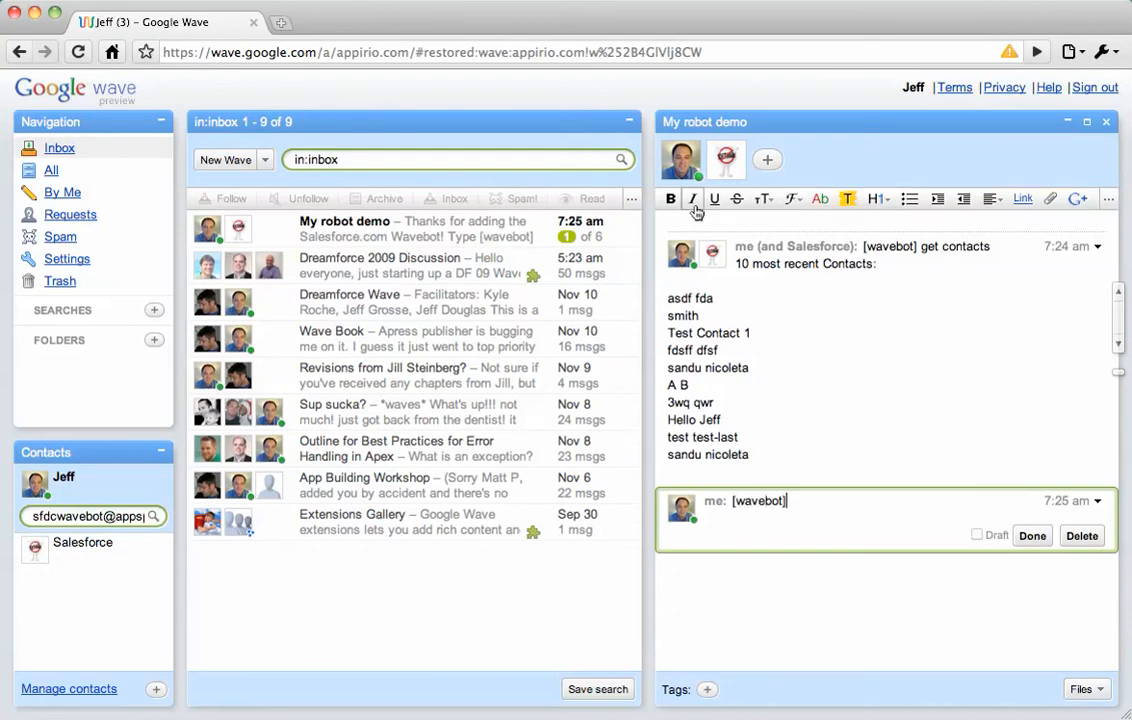
{"action": "type", "text": "get oppr"}
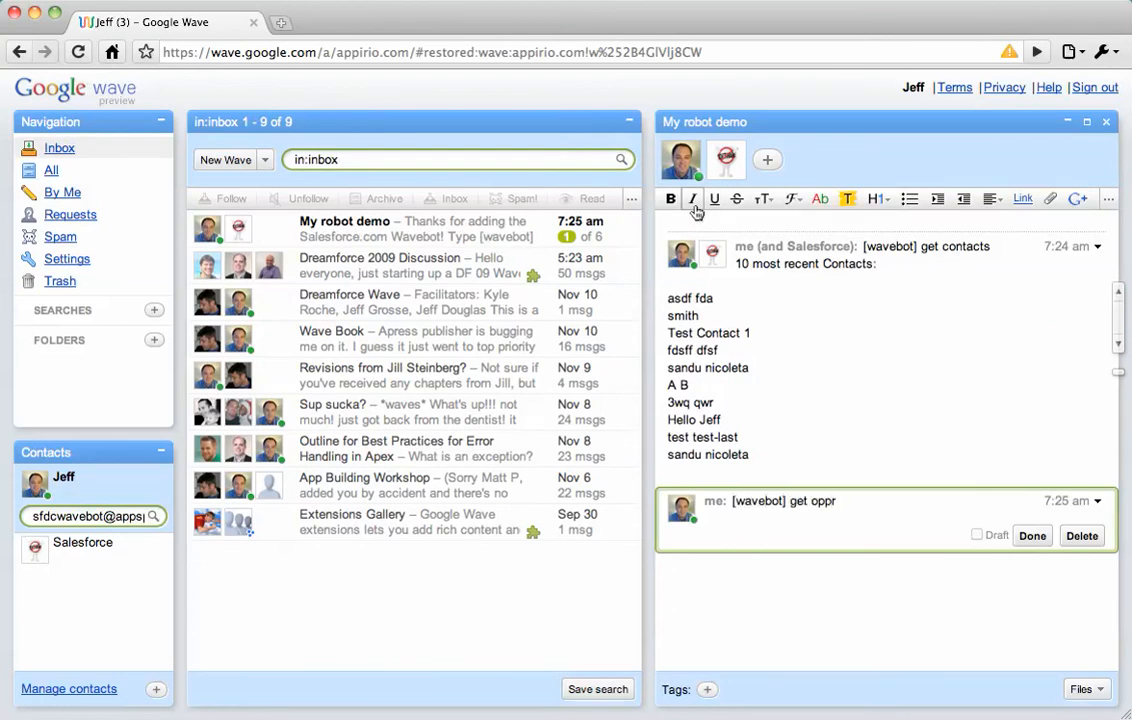
{"action": "left_click", "coordinate": [1032, 536]}
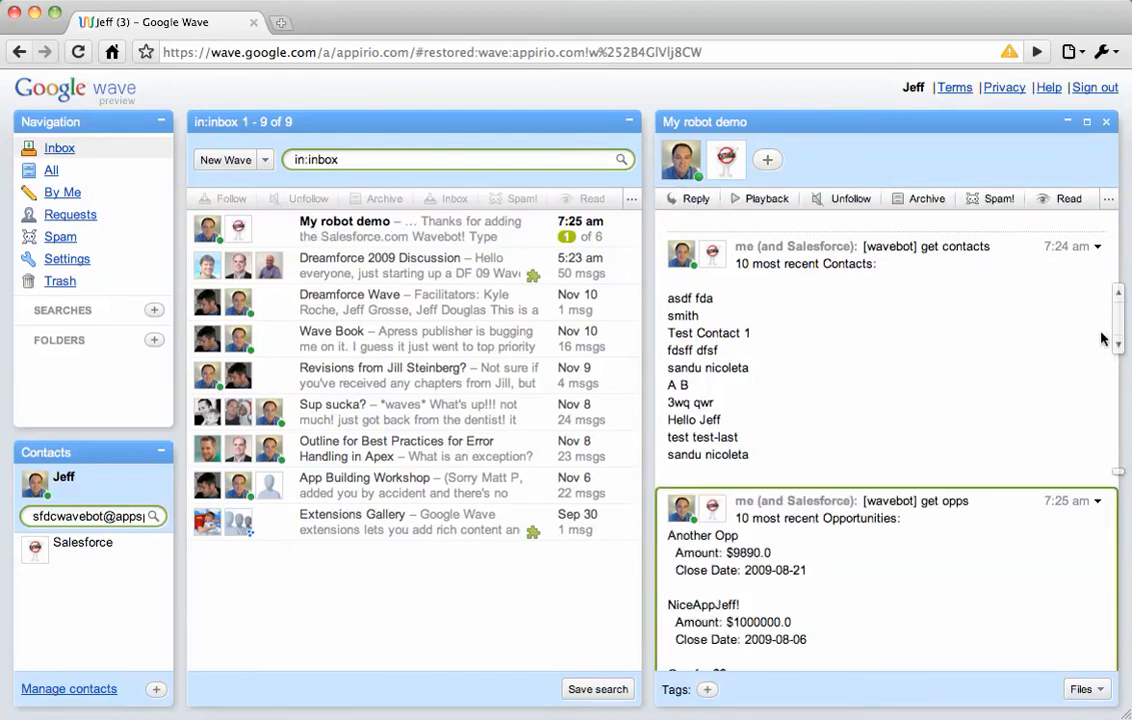
{"action": "scroll", "scroll_direction": "down", "scroll_amount": 3}
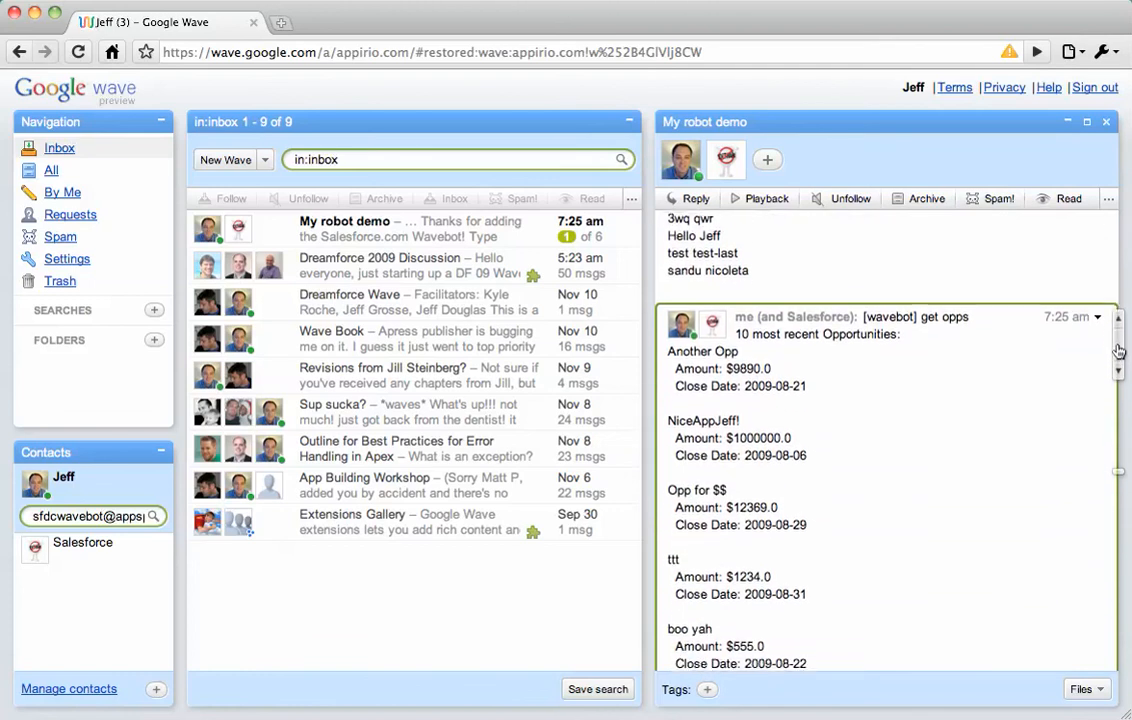
{"action": "scroll", "scroll_direction": "down", "scroll_amount": 3}
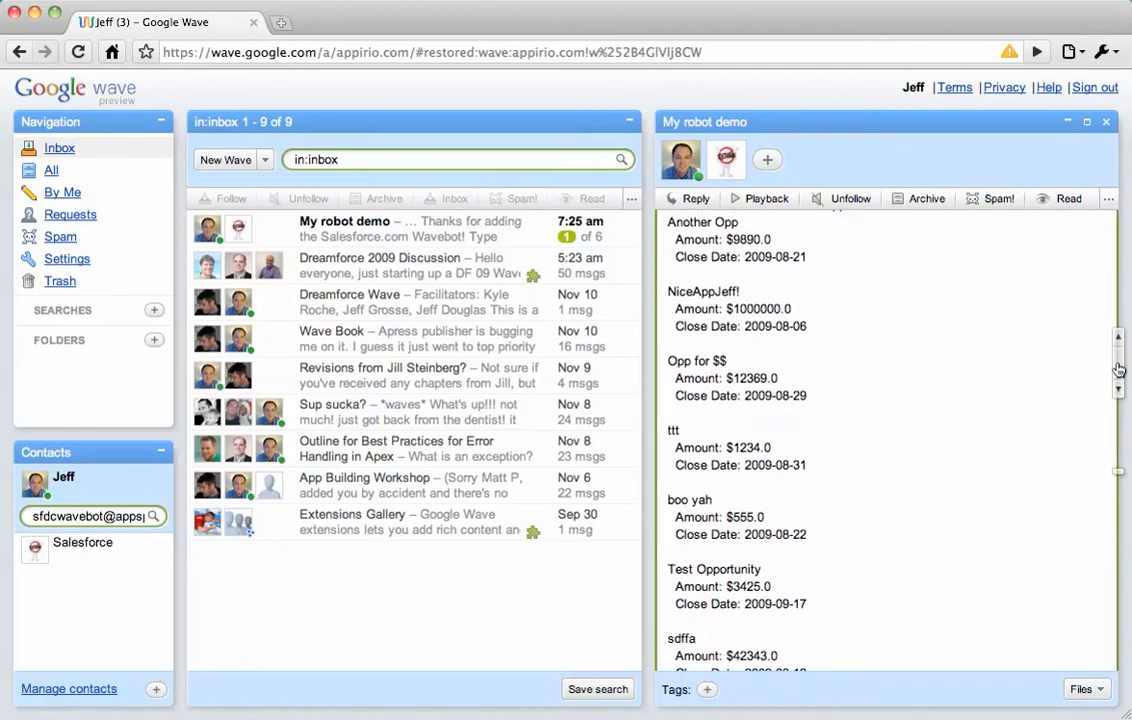